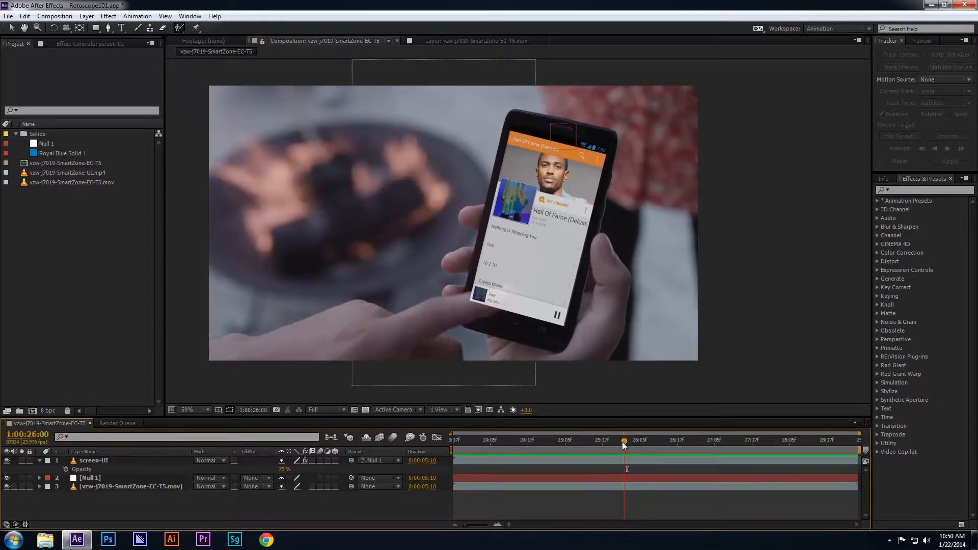
Step: Duplicate the original phone footage layer around the finger-touch frames and return to its first frame
drag(623, 449, 618, 449)
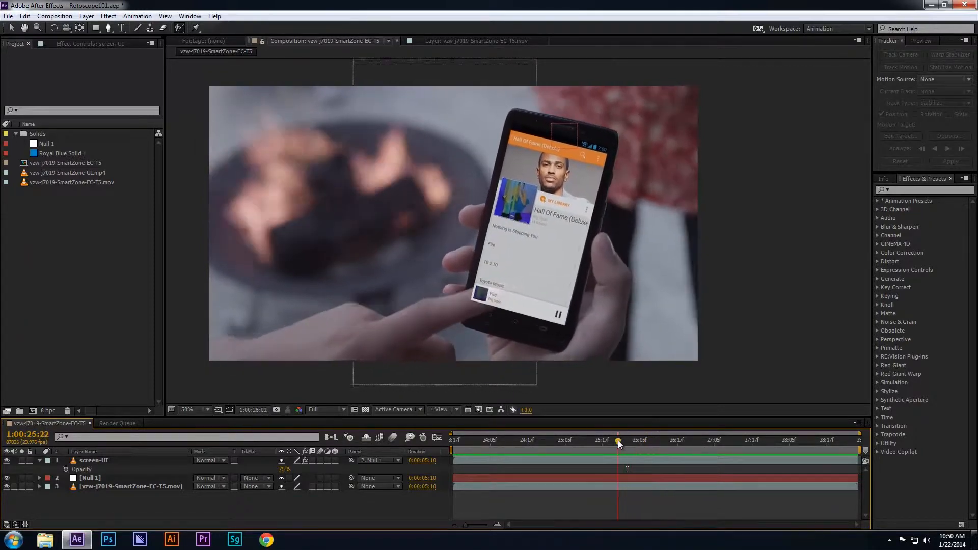
drag(617, 440, 578, 440)
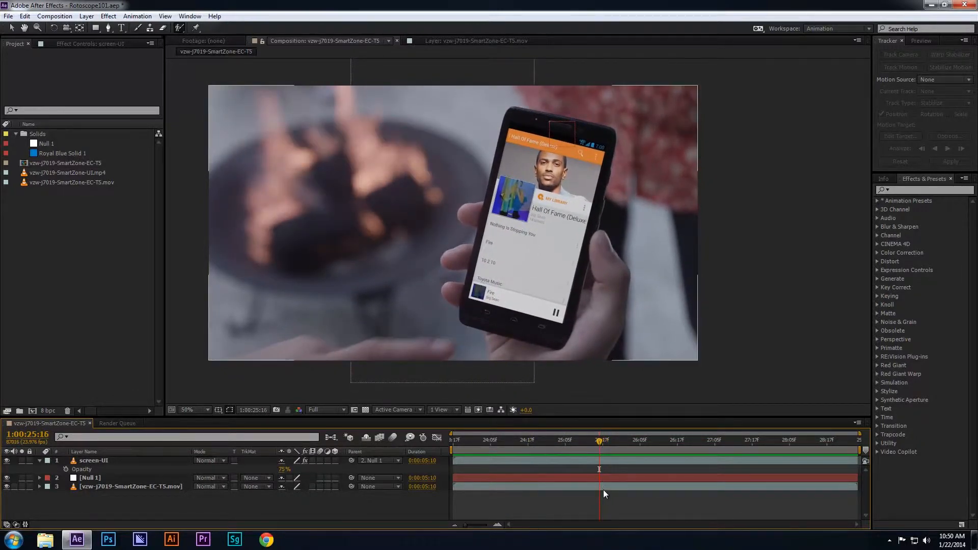
click(128, 487)
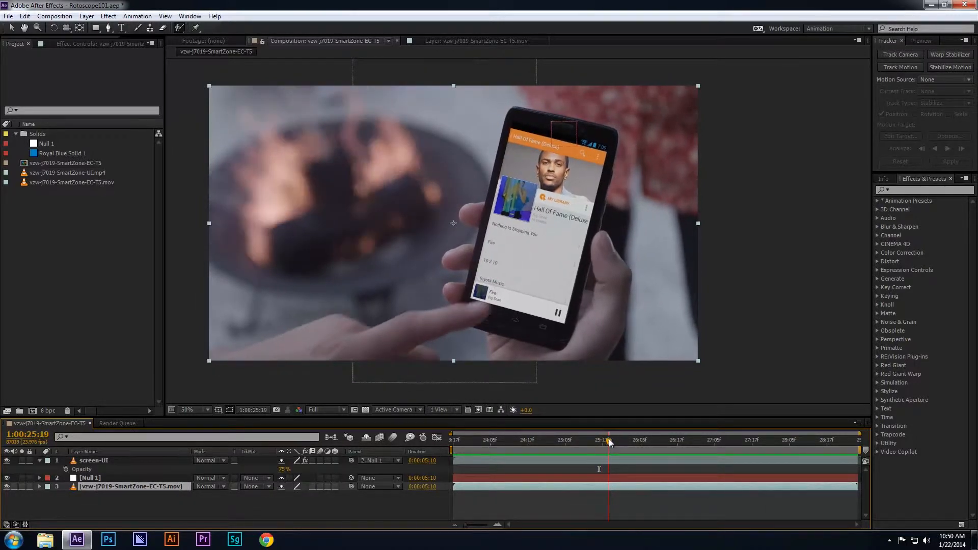
click(607, 442)
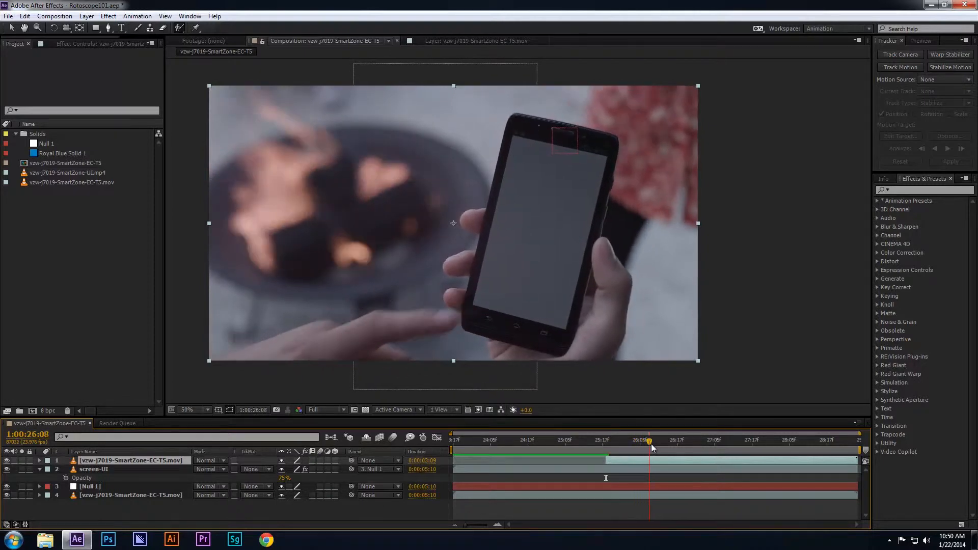
mouse_move(650, 447)
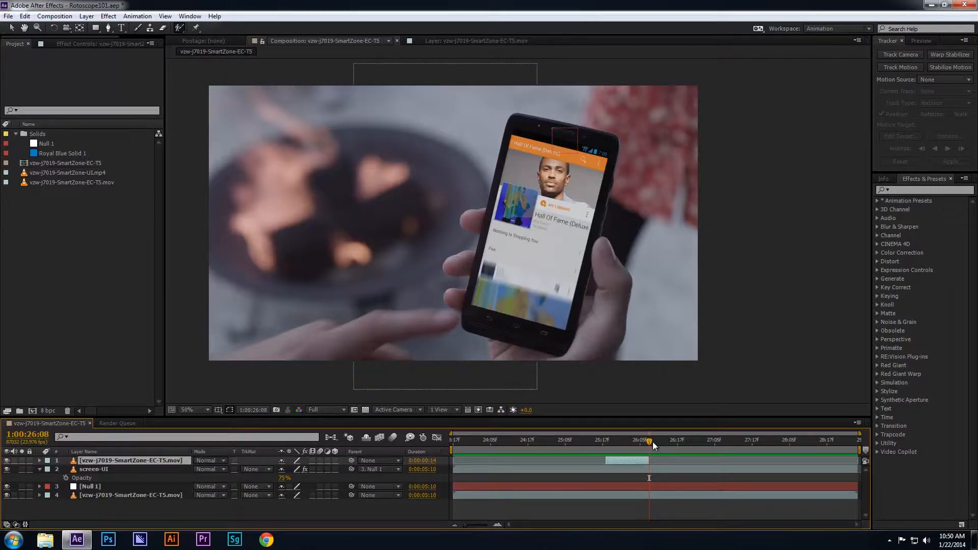
drag(650, 442, 605, 441)
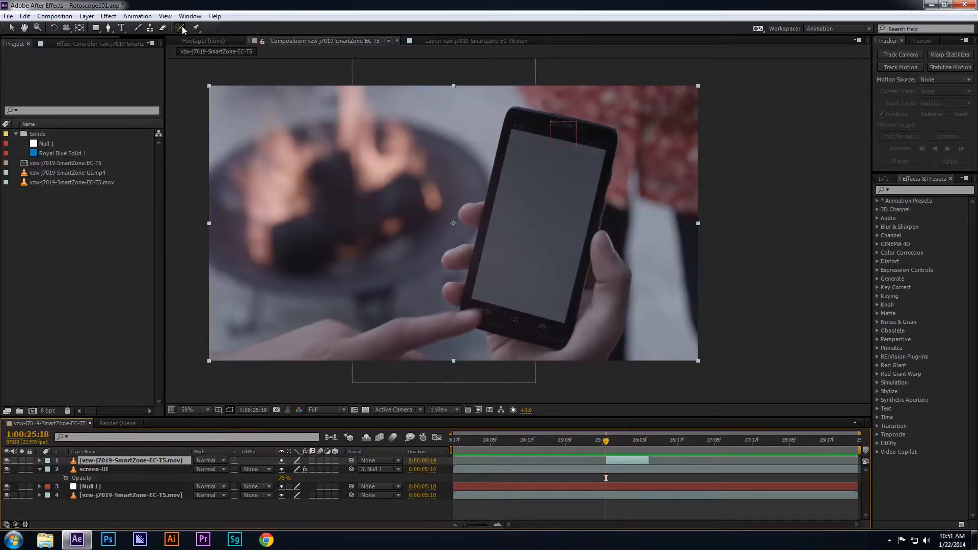
Step: Switch to the Roto Brush tool to paint a selection on the duplicate footage
click(179, 27)
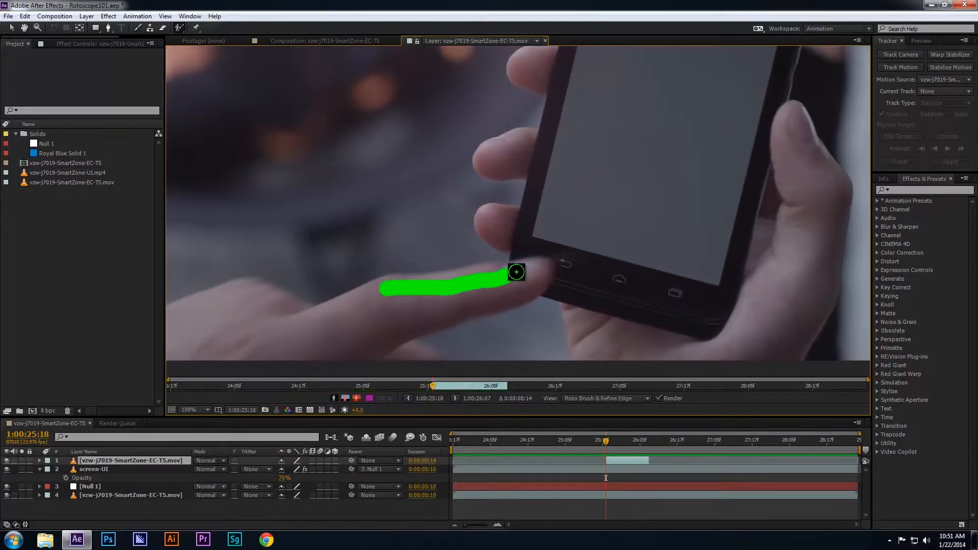
Step: Paint a Roto Brush stroke down the pointing finger to mark it as foreground
drag(517, 272, 348, 344)
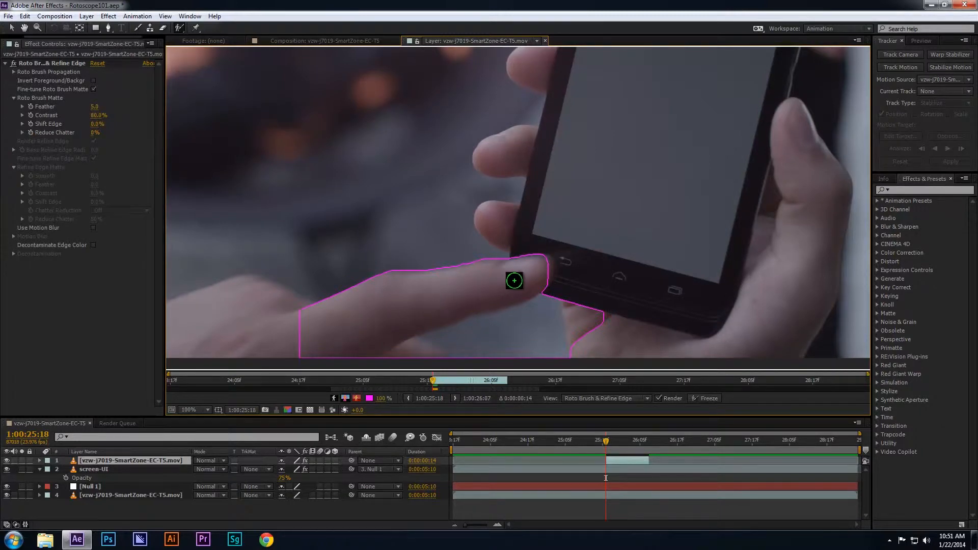
mouse_move(557, 271)
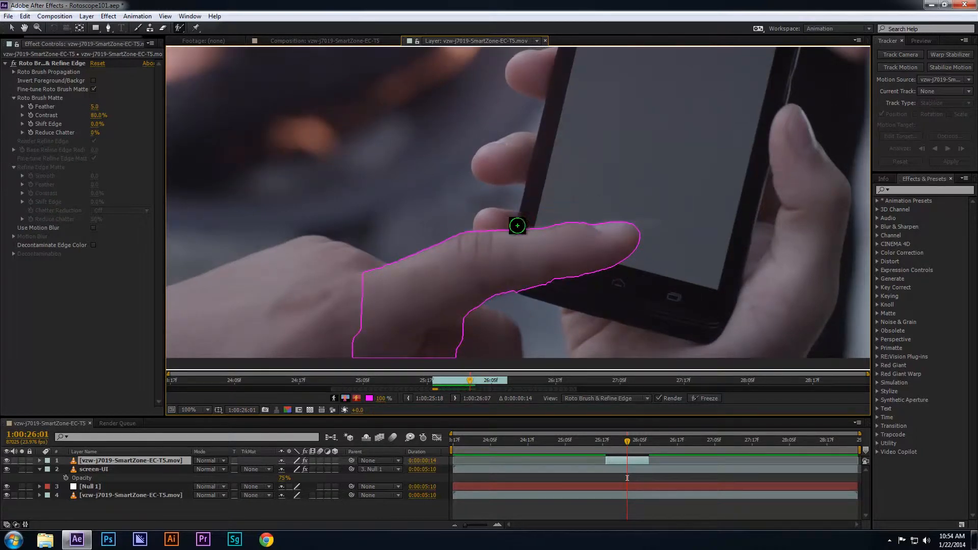
Step: On later frames, add the missed fingertip to the matte and subtract background beyond it
drag(517, 225, 626, 229)
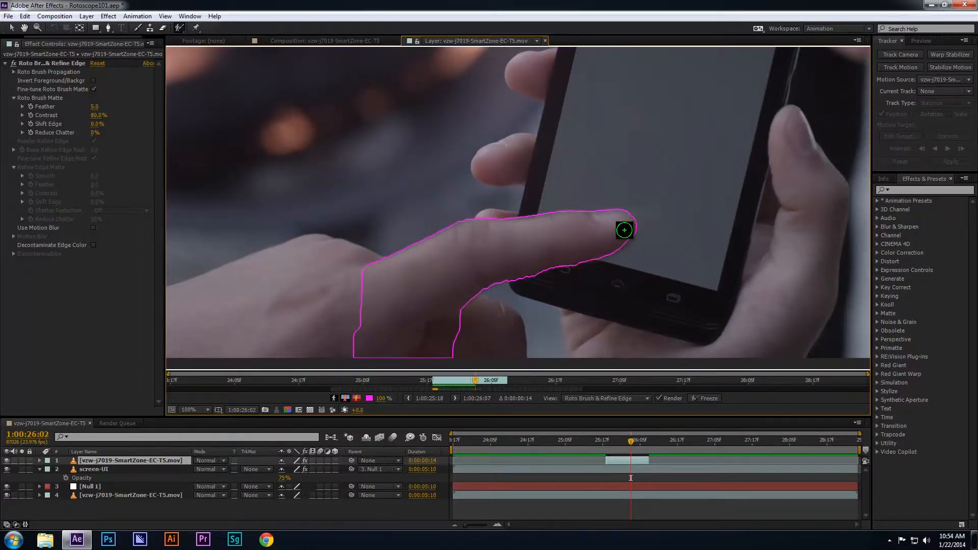
drag(625, 230, 567, 225)
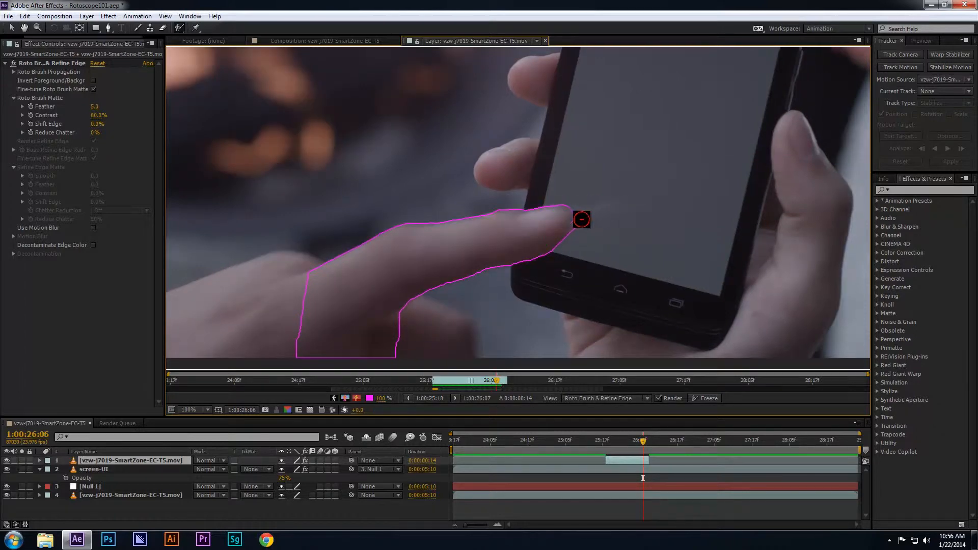
drag(581, 219, 548, 226)
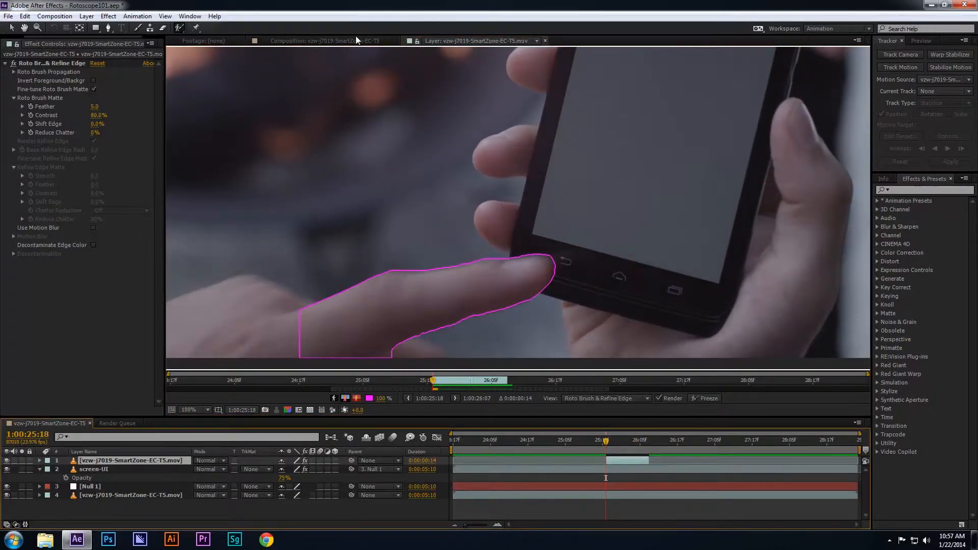
Step: Preview the cut-out finger passing over the phone screen, then return to the first frame
click(329, 40)
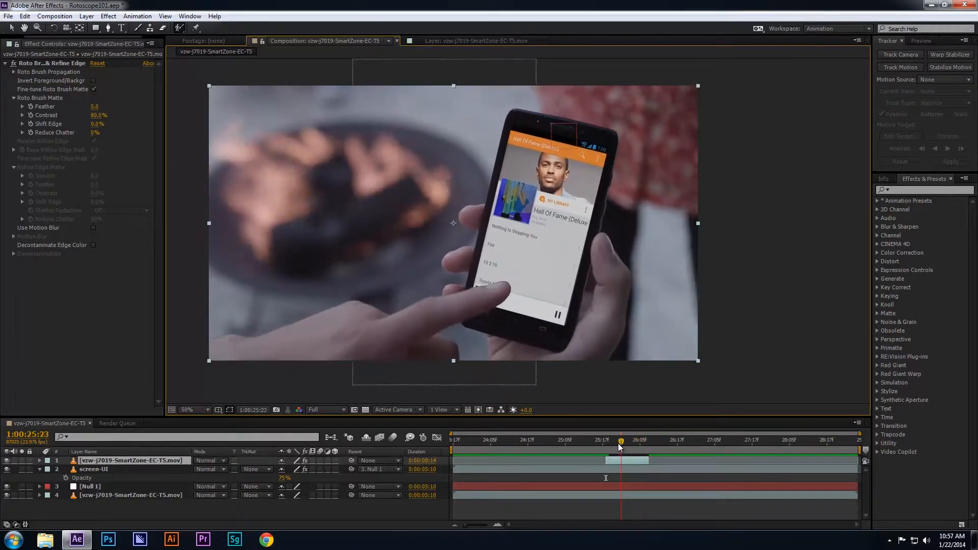
drag(620, 442, 605, 442)
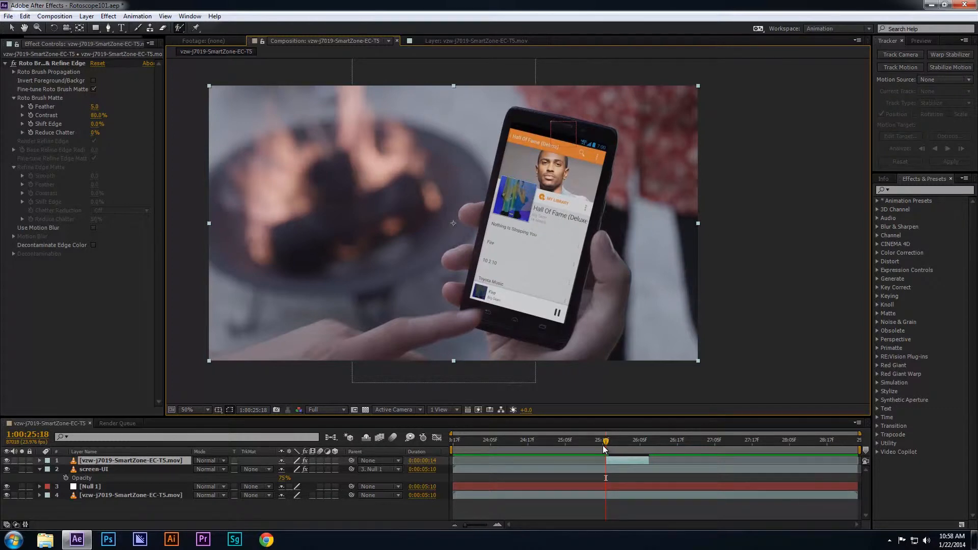
click(470, 41)
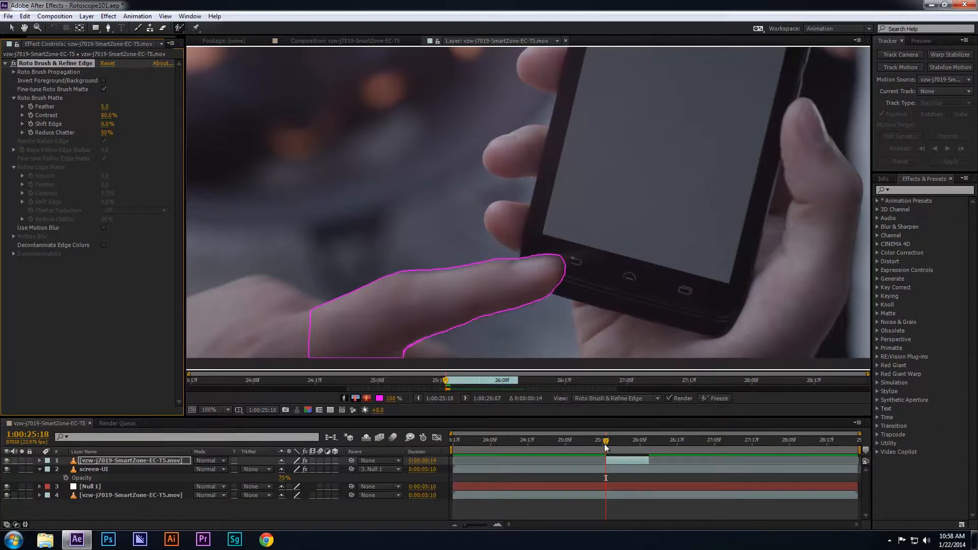
Step: Jump the playhead to the duplicate layer's first frame for the Reduce Chatter adjustment
click(618, 442)
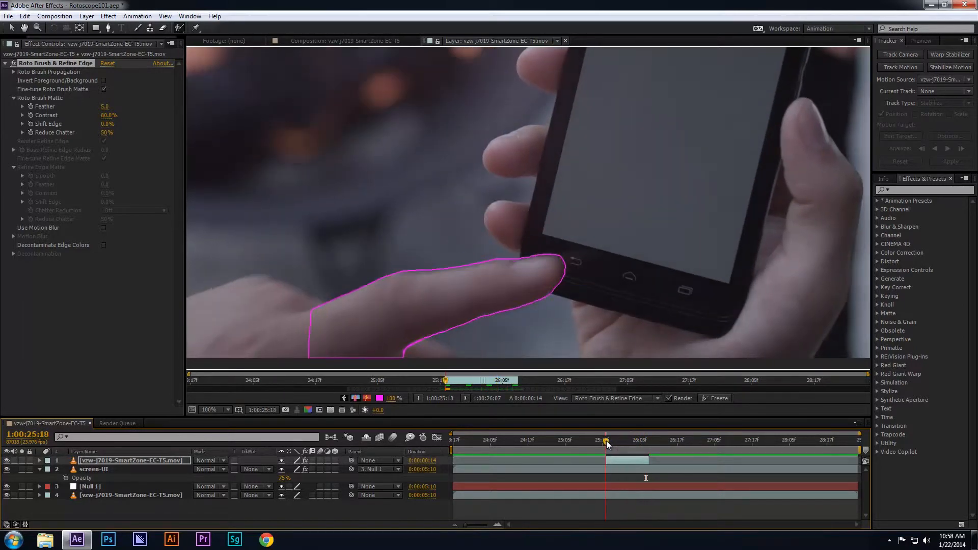
click(346, 41)
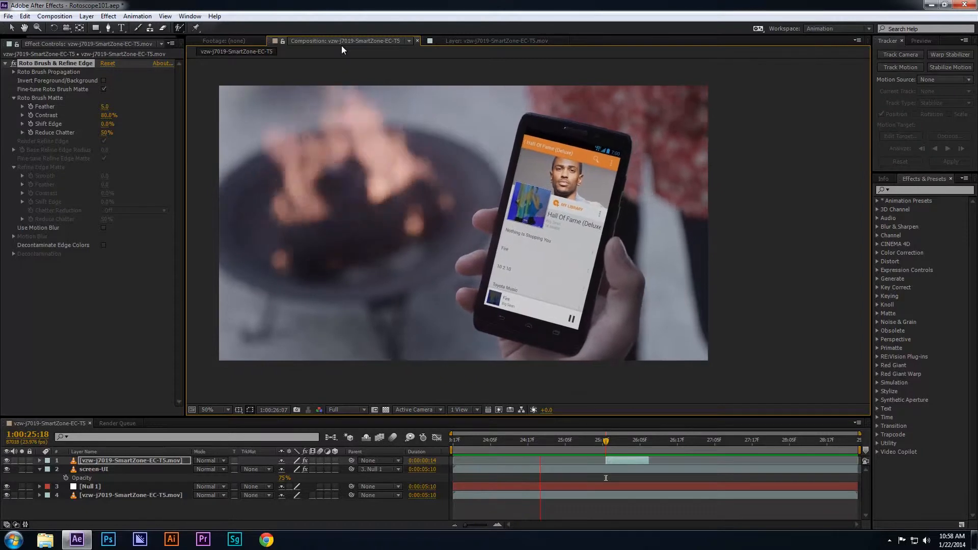
click(491, 41)
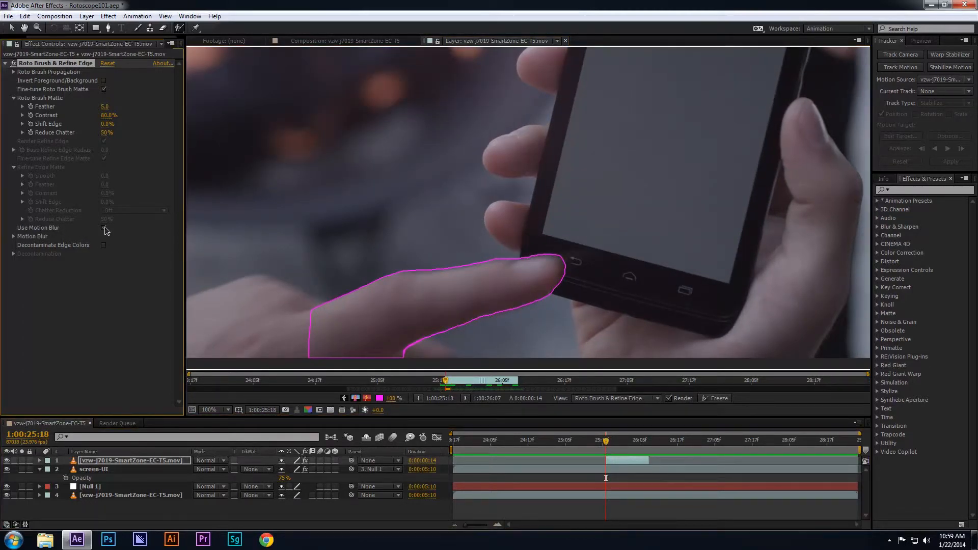
Step: Turn on Use Motion Blur for the finger matte and review the blurred edge in the composition
click(104, 228)
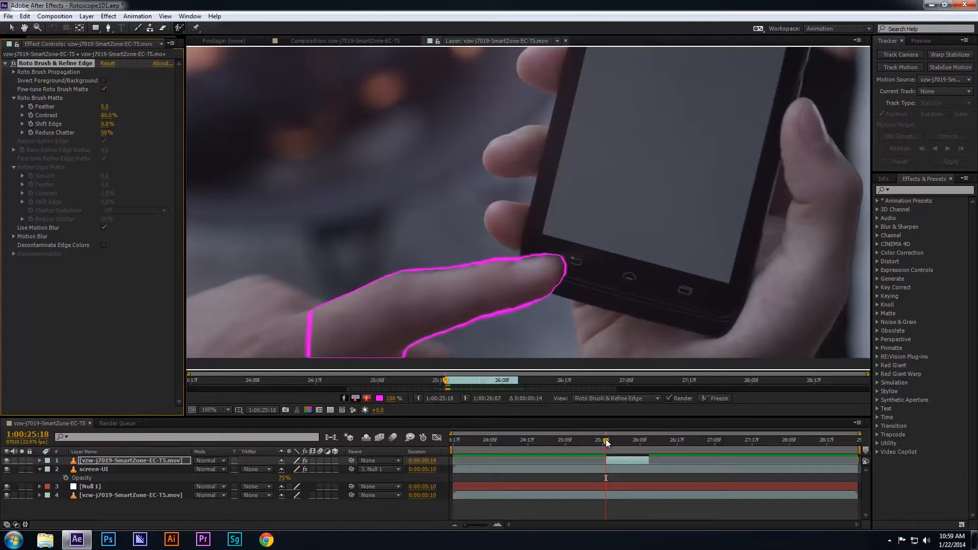
drag(606, 440, 613, 440)
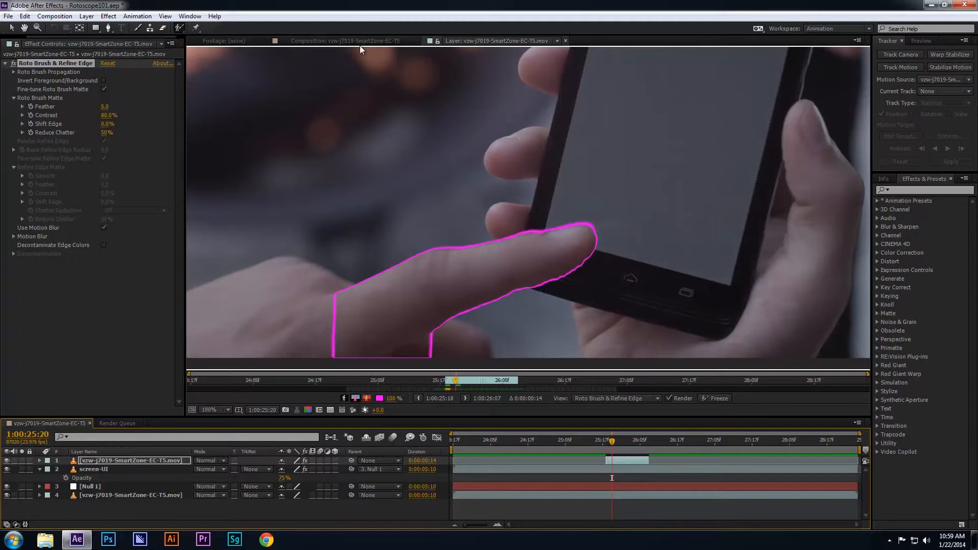
click(350, 40)
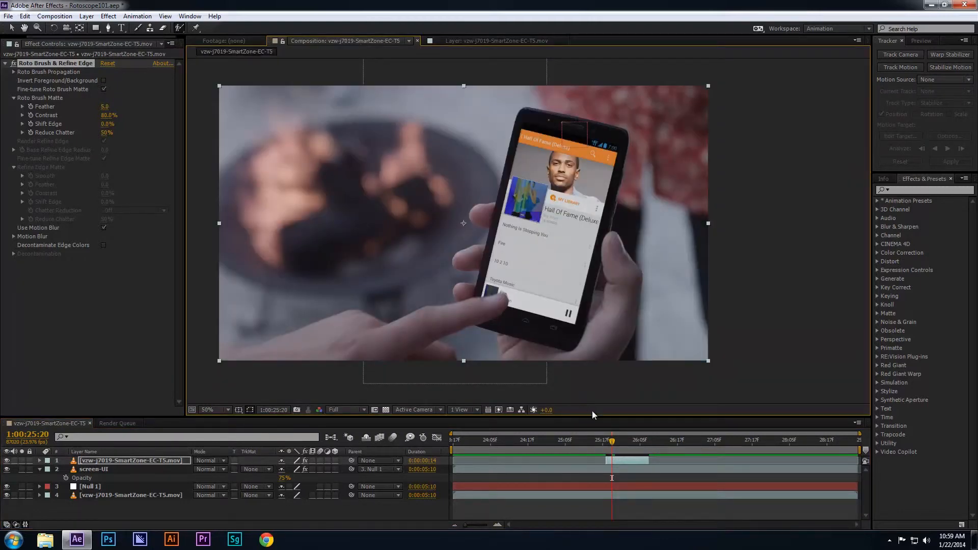
click(610, 446)
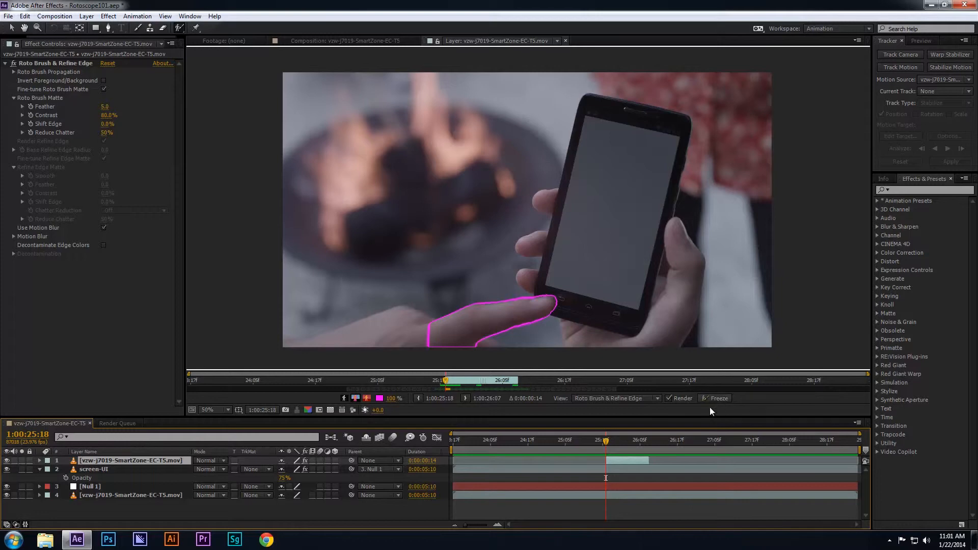
Step: Freeze the finger matte's Roto Brush propagation and view the cut-out finger over the phone UI
click(714, 398)
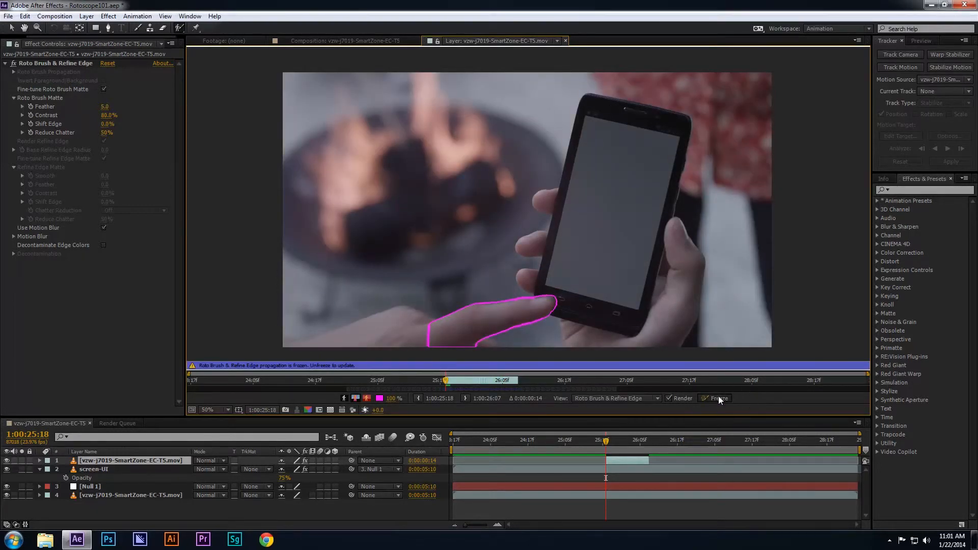
click(708, 398)
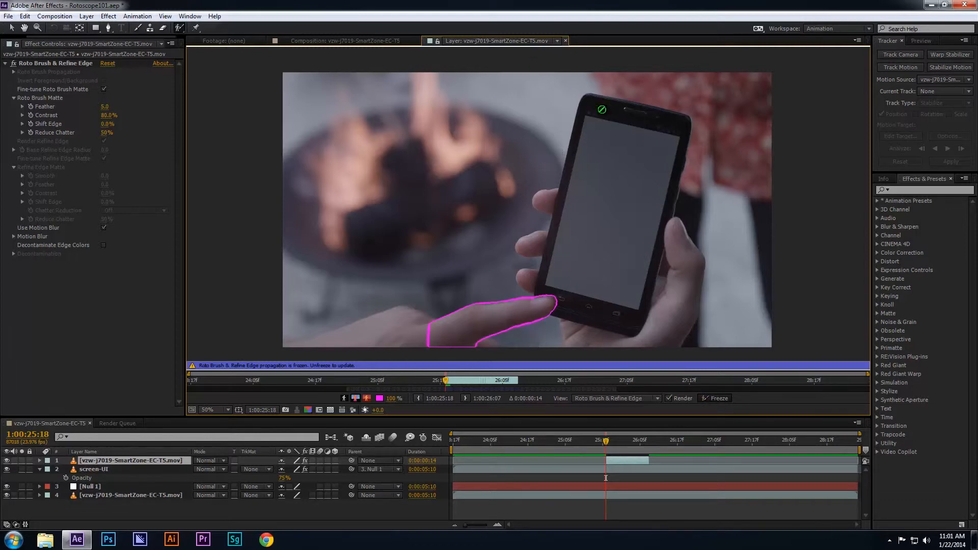
click(350, 41)
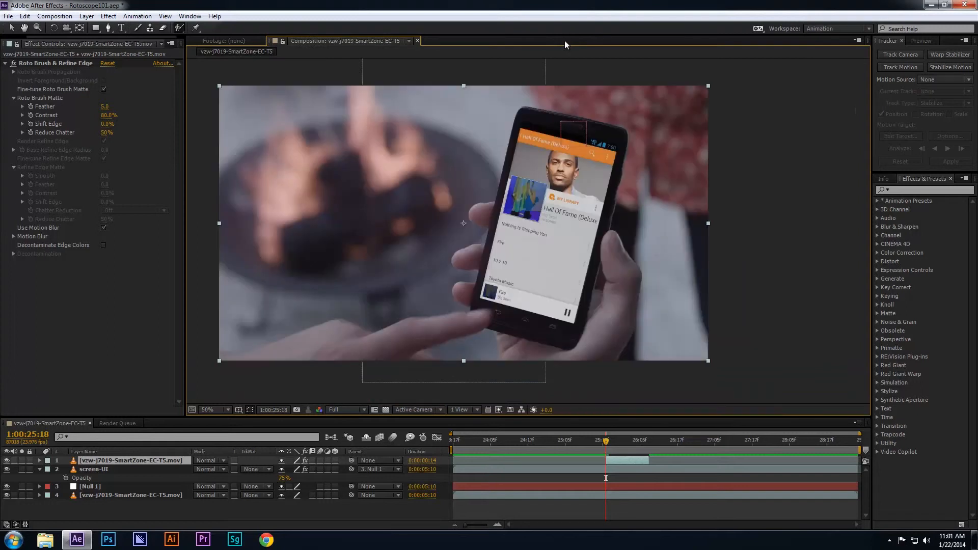